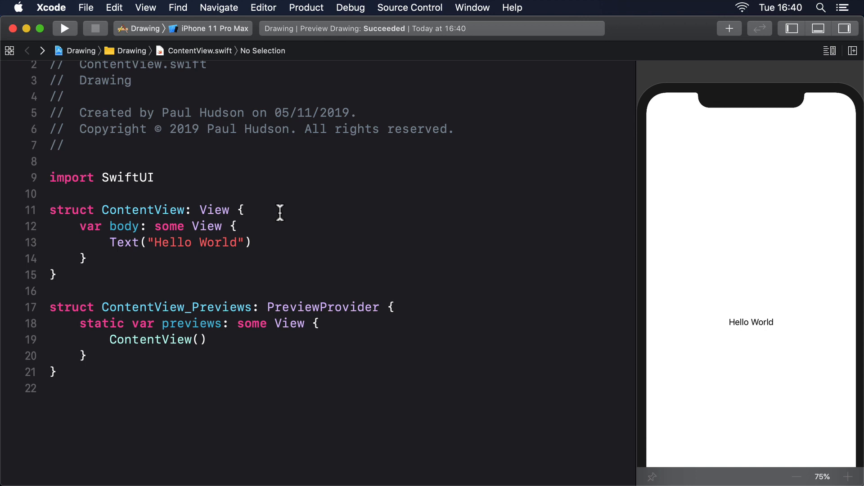
pyautogui.moveTo(281, 239)
pyautogui.write('.fram')
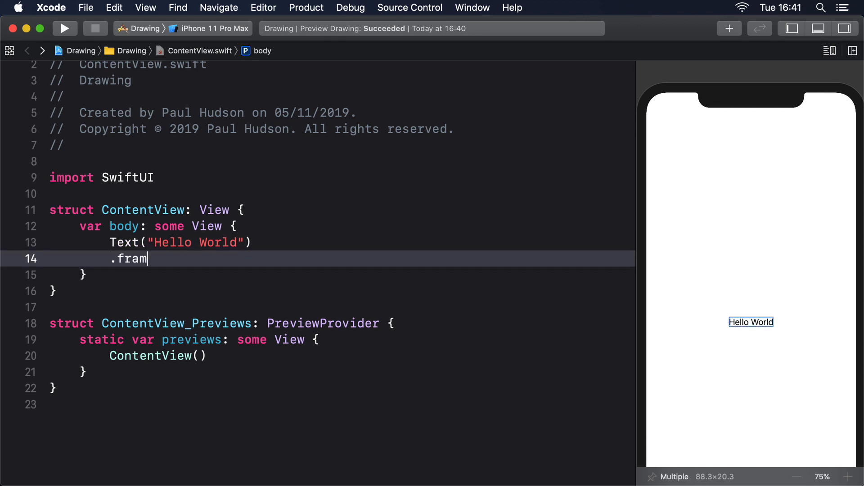
# Add a 300×300 frame and red background to the Hello World text, and check the preview
pyautogui.write('e(width: 300, height:')
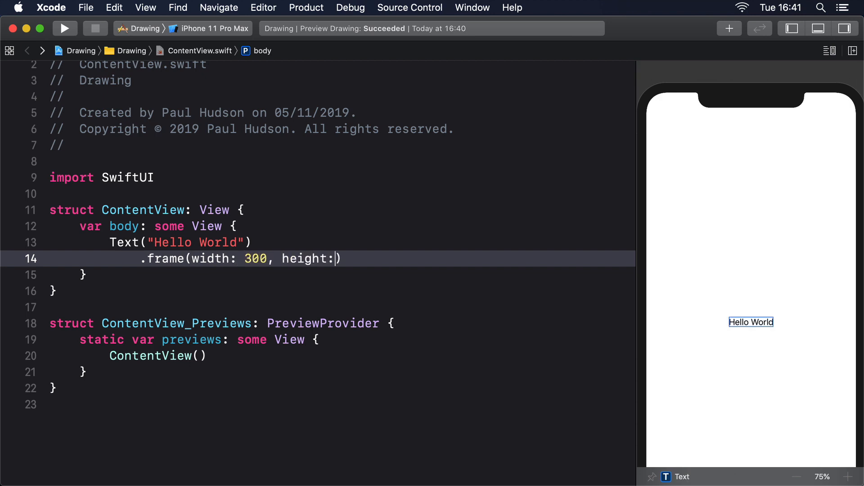
pyautogui.write('300)')
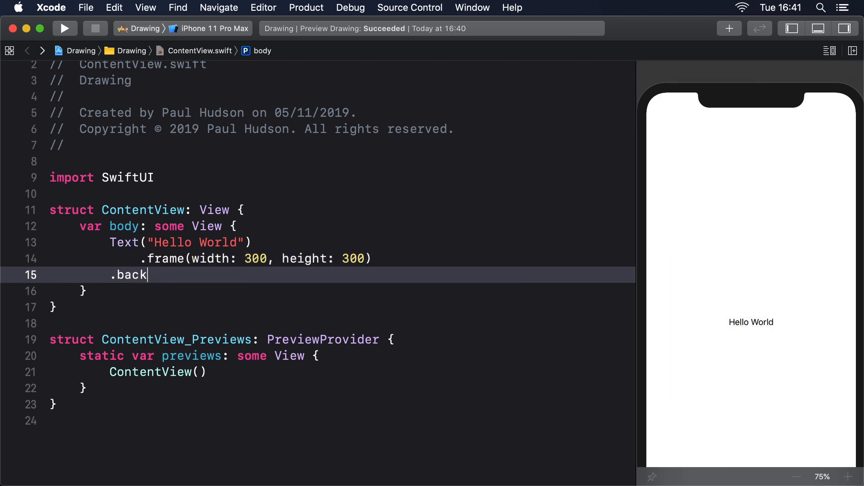
pyautogui.write('ground(Color.red)')
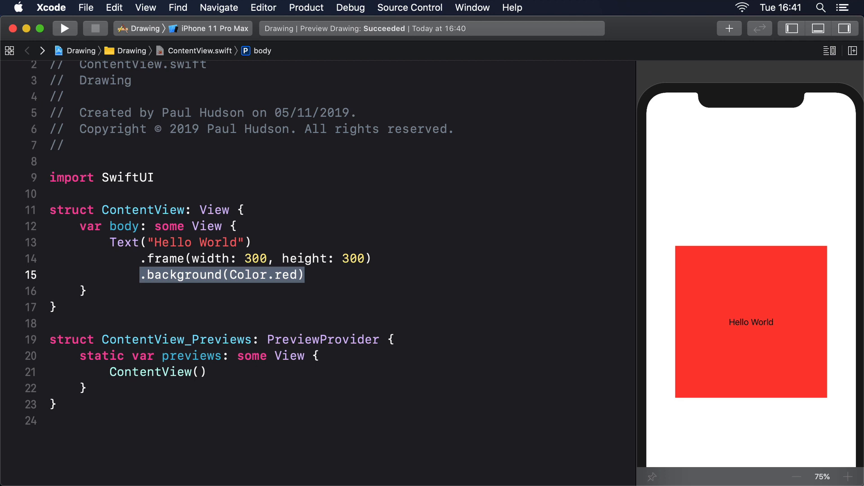
pyautogui.click(751, 323)
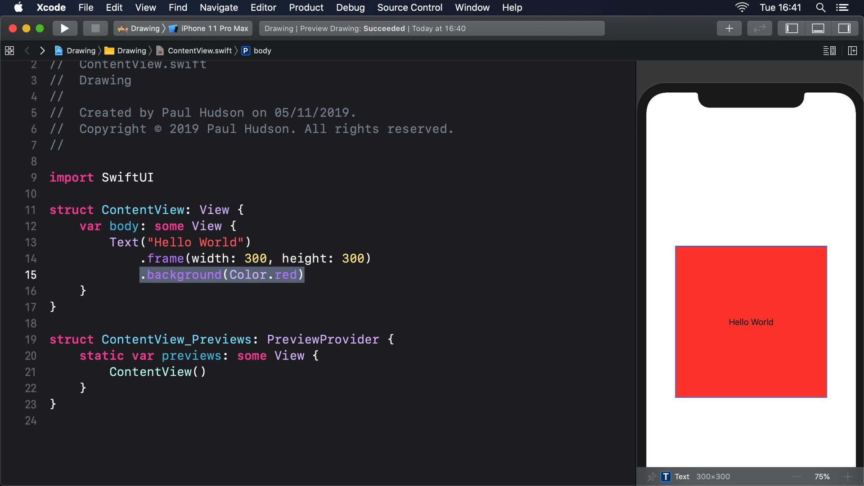
# Try a 30-wide red border, then an Image("Example") background, then begin an image border
pyautogui.write('.border(C')
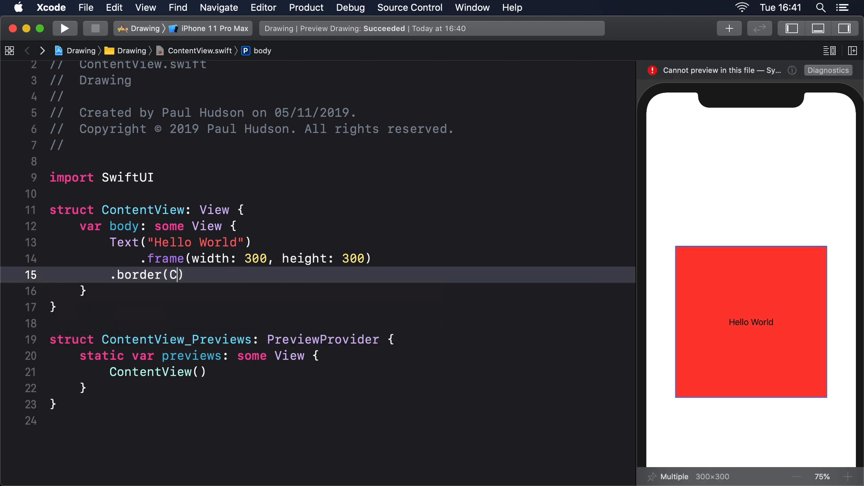
pyautogui.write('olor.red, width: 30')
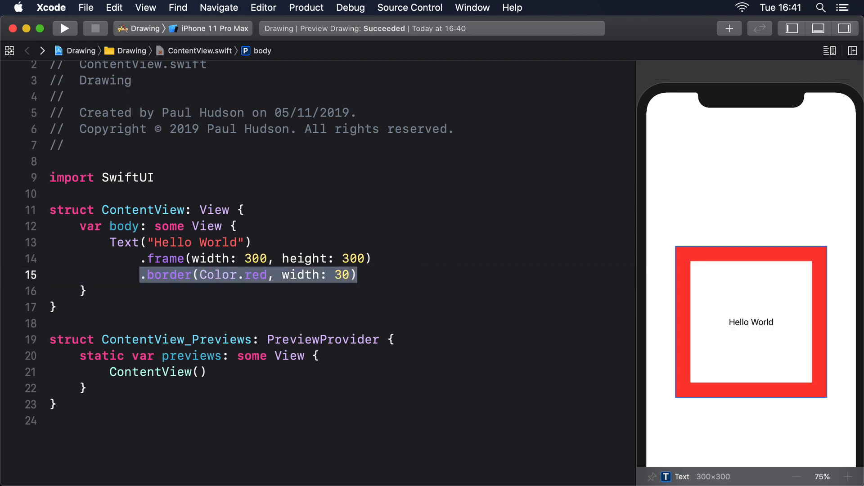
pyautogui.write('.background(Image)')
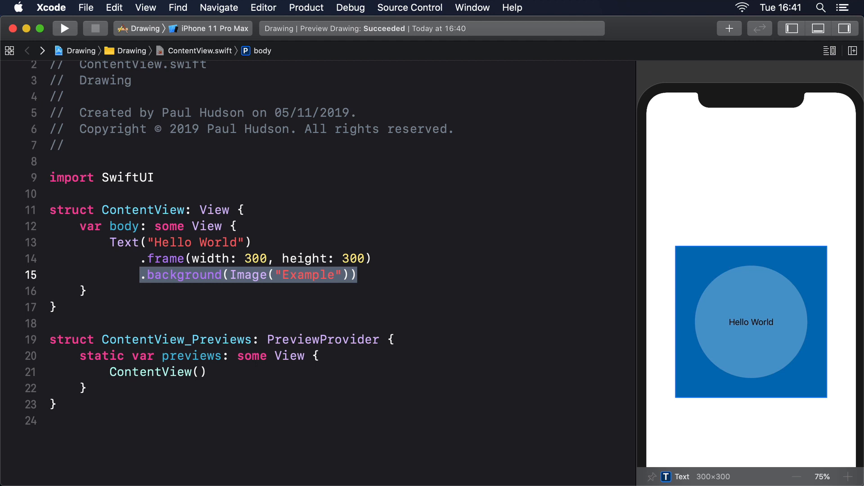
pyautogui.write('.border(Image(')
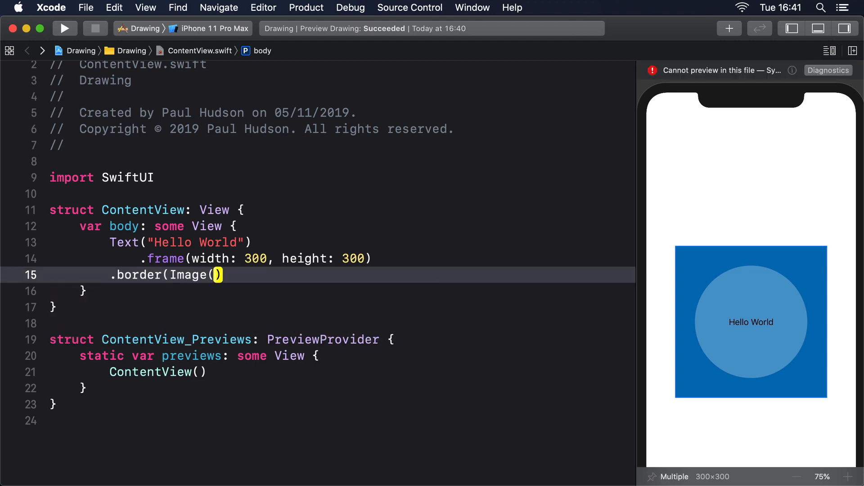
# Finish .border(Image("Example"), width: 30), then retype it wrapping the image in ImagePaint
pyautogui.write('"Example"), width: 30')
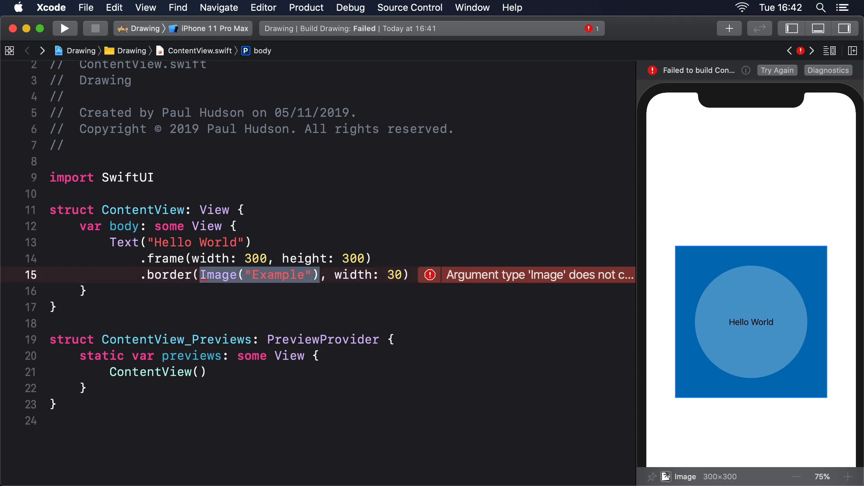
pyautogui.write('ImagePaint(image: Image')
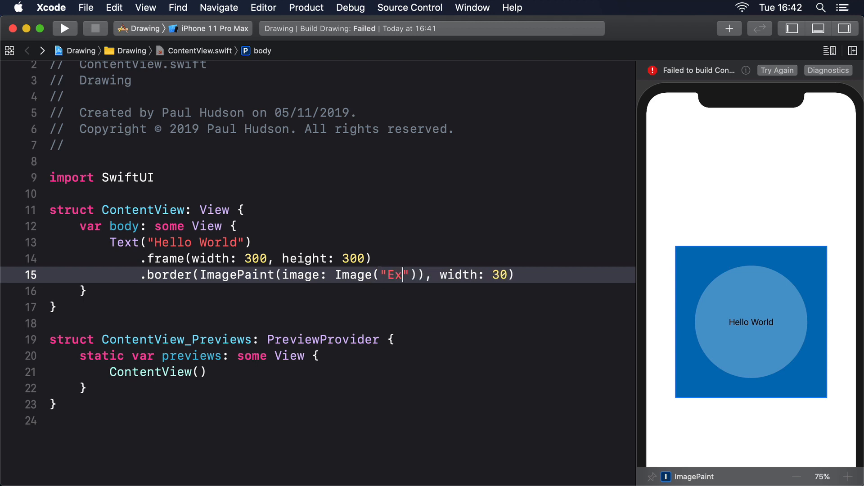
# Complete ImagePaint(image: Image("Example"), scale: 0.2) so the tiled border appears in the preview
pyautogui.write('ample')
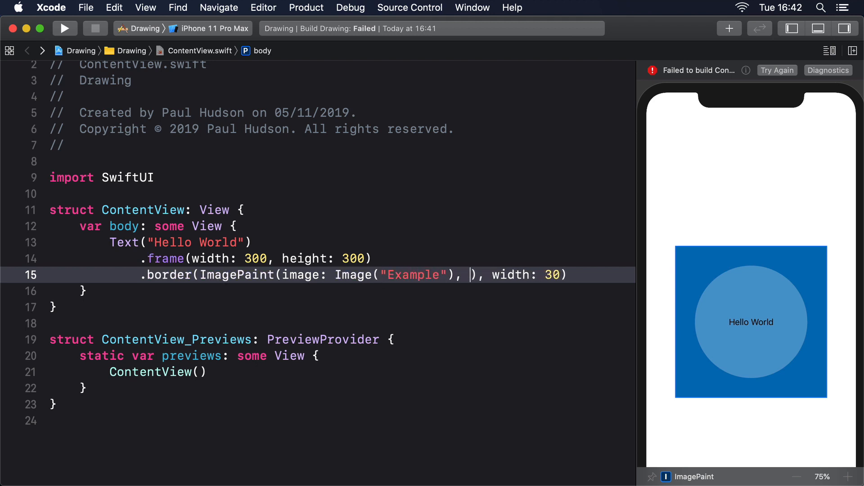
pyautogui.write('scale: 0.2')
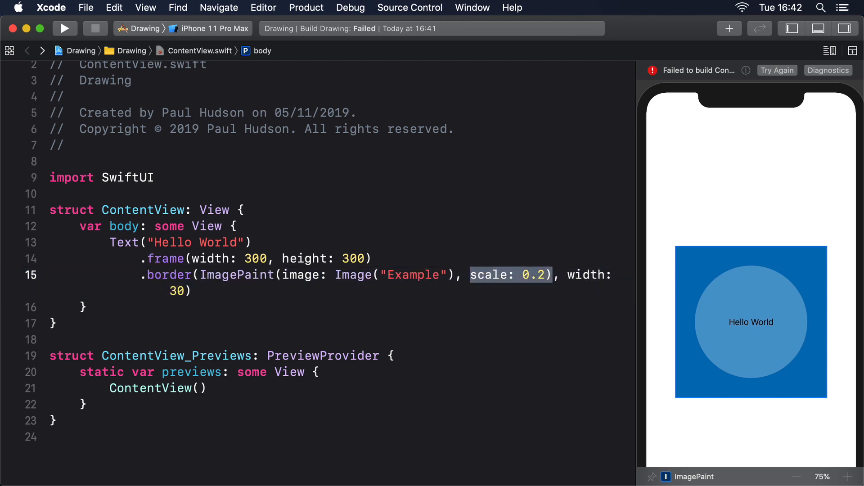
pyautogui.click(776, 70)
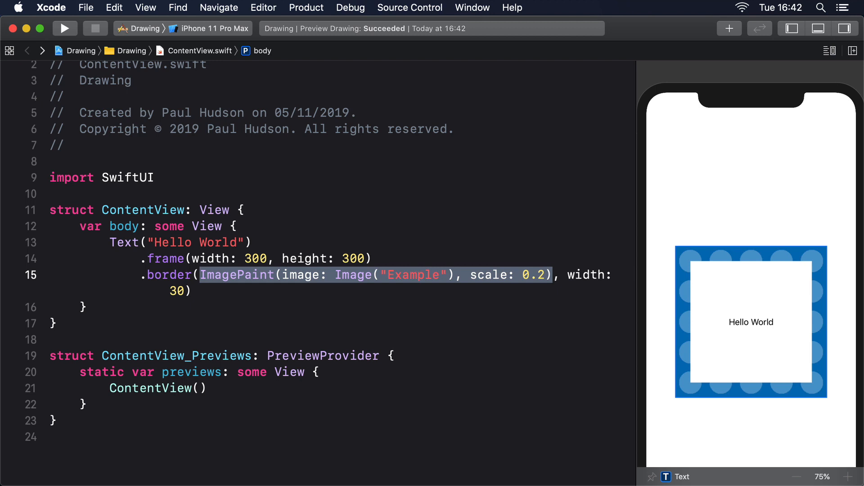
pyautogui.click(278, 275)
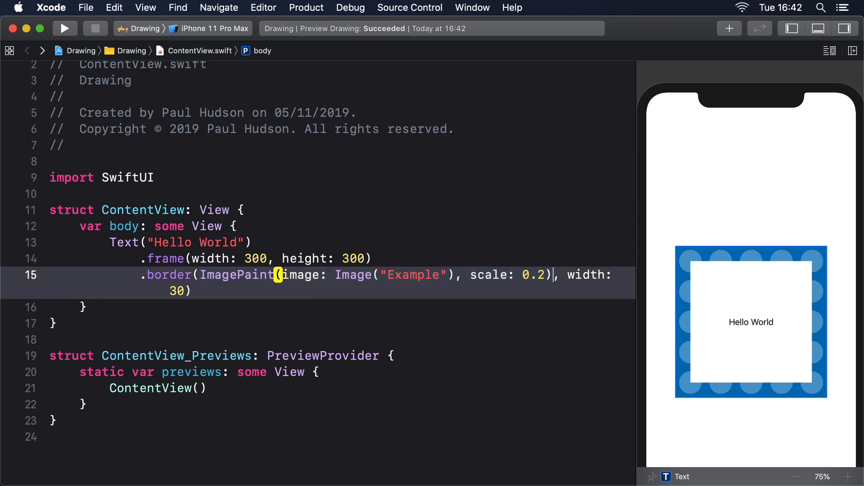
# Add sourceRect CGRect(x: 0, y: 0.25, width: 1, height: 0.5) and set scale to 0.1
pyautogui.write('sourceRect: CGRect(x: 0, y: 0.25, width: 1, height: 0.5), s')
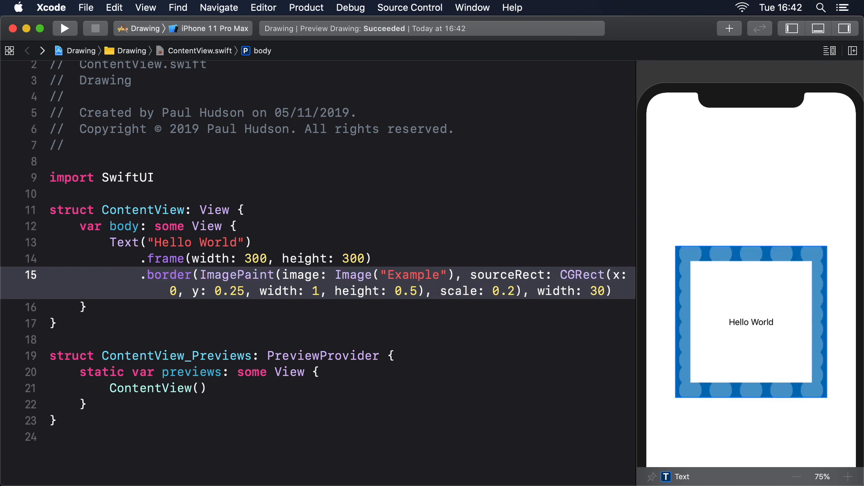
pyautogui.write('0.1')
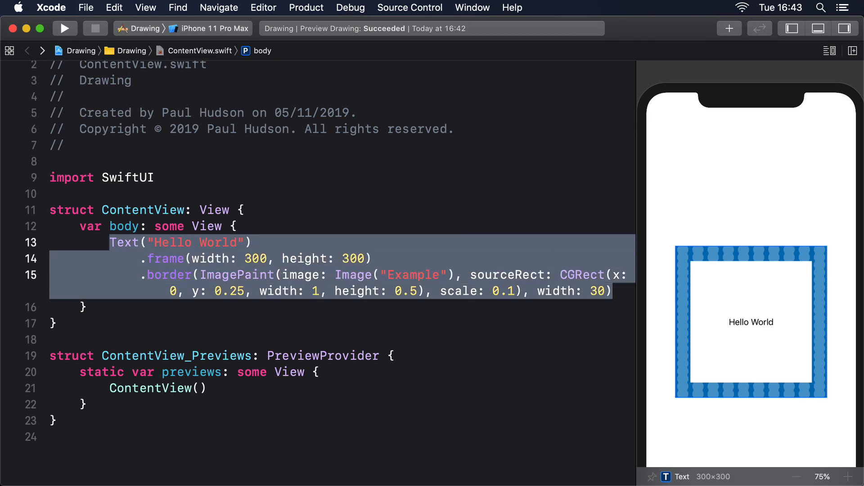
# Replace the Text with Capsule().strokeBorder using Example ImagePaint at scale 0.1, lineWidth 20
pyautogui.write('Capsule()')
pyautogui.write('.strokeBorder(I')
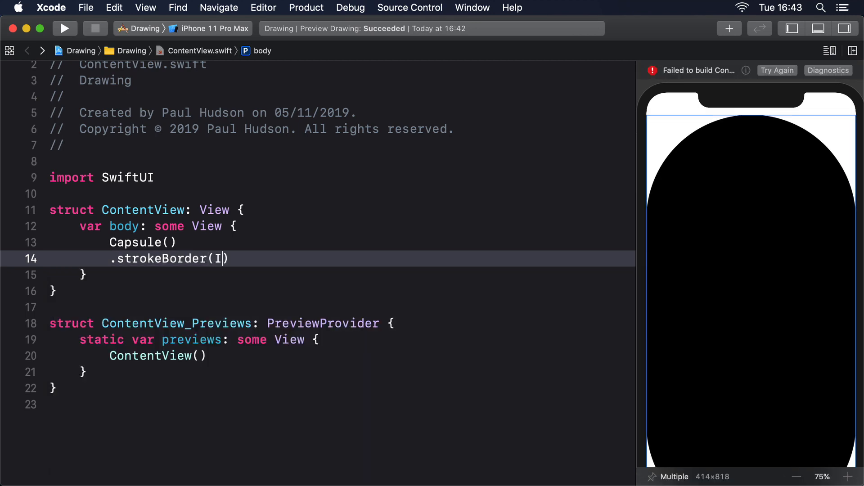
pyautogui.write('magePaint(image: Image("Example')
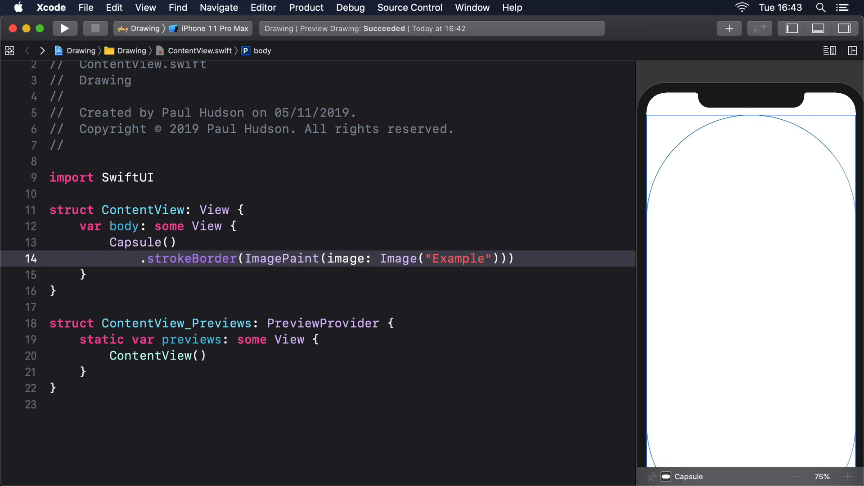
pyautogui.write(', scale: 0.1')
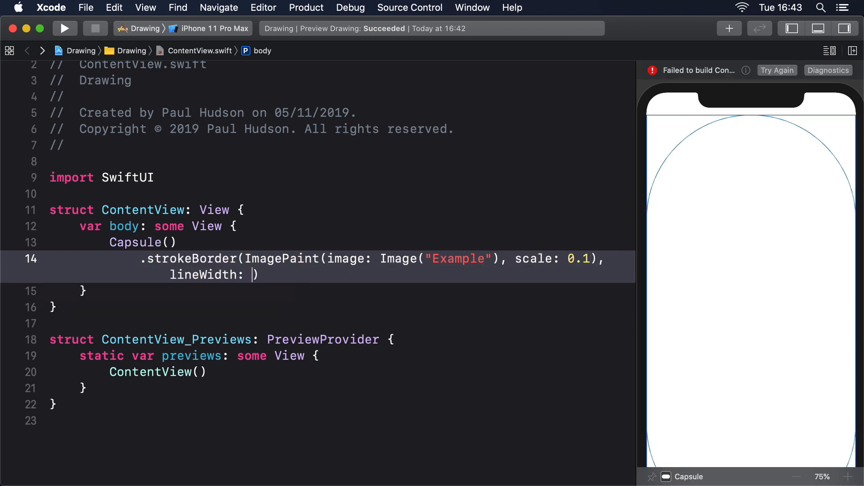
pyautogui.write('20)')
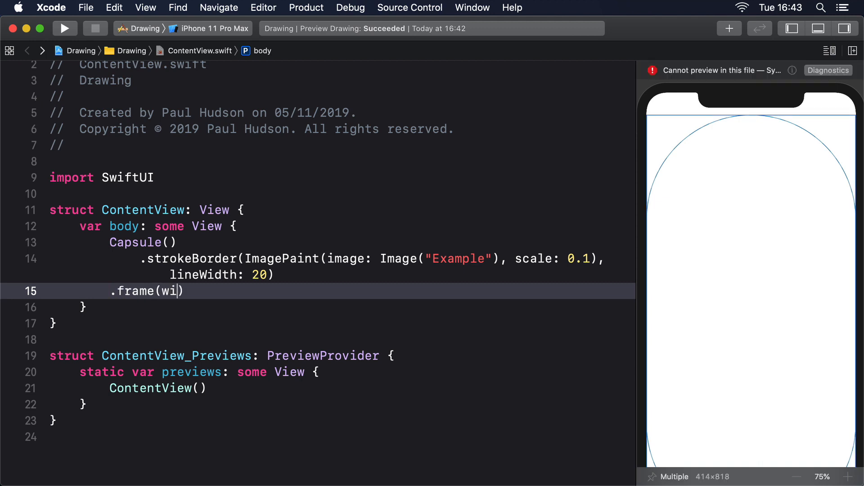